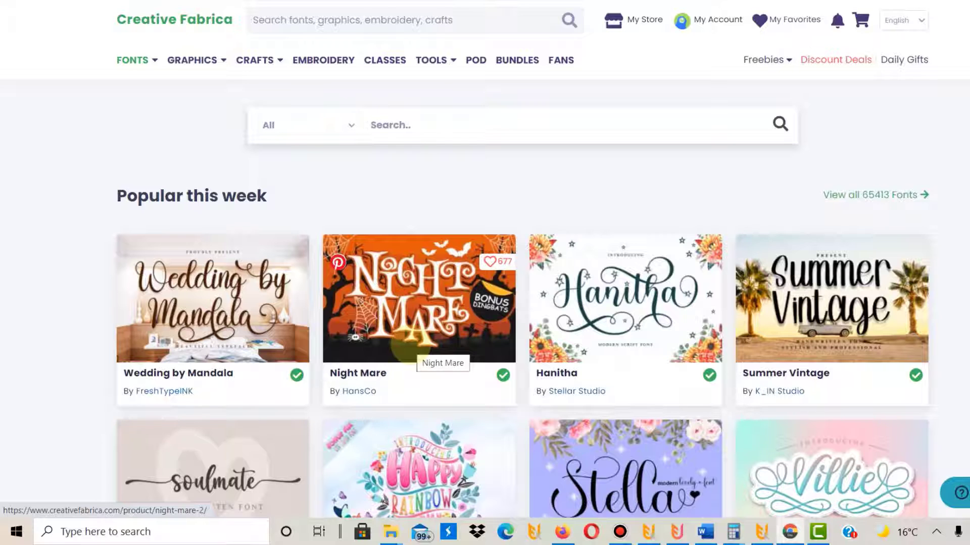
mouse_move(831, 300)
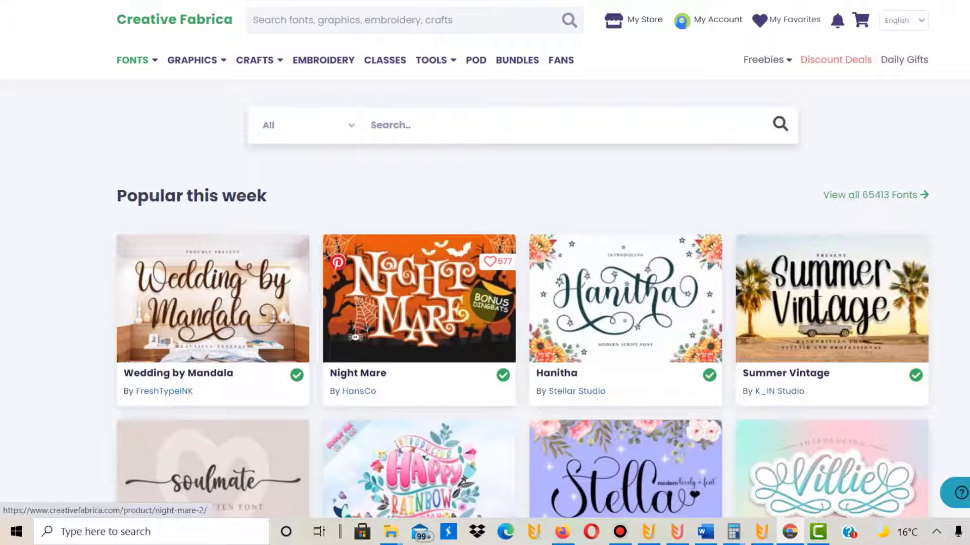
mouse_move(419, 309)
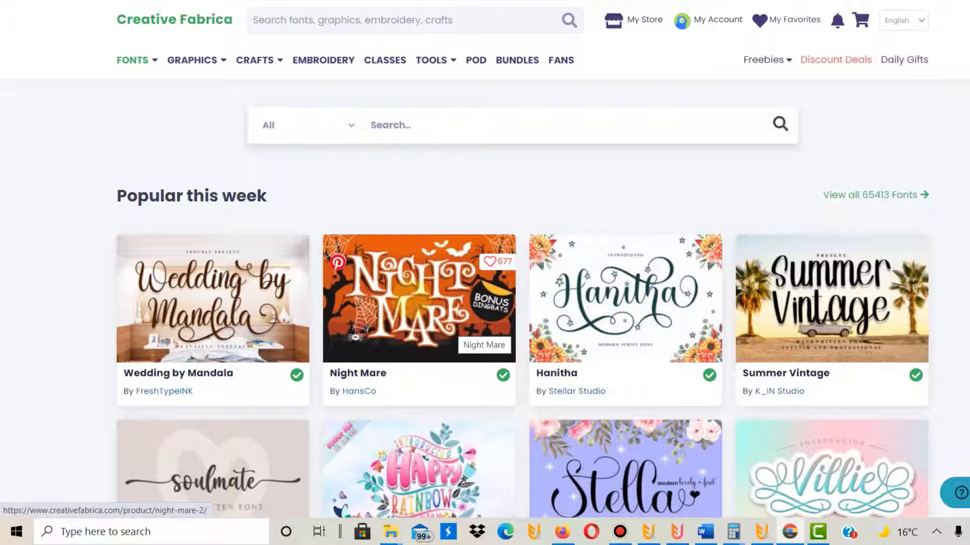
Open the Night Mare font from Creative Fabrica's popular fonts this week.
left_click(419, 298)
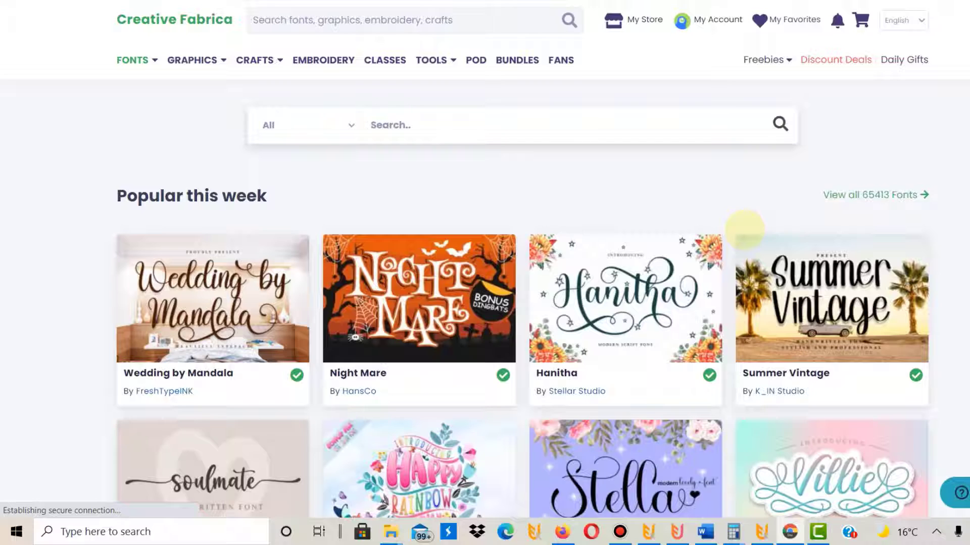
Download the Night Mare font files and open the downloaded zip archive.
left_click(419, 298)
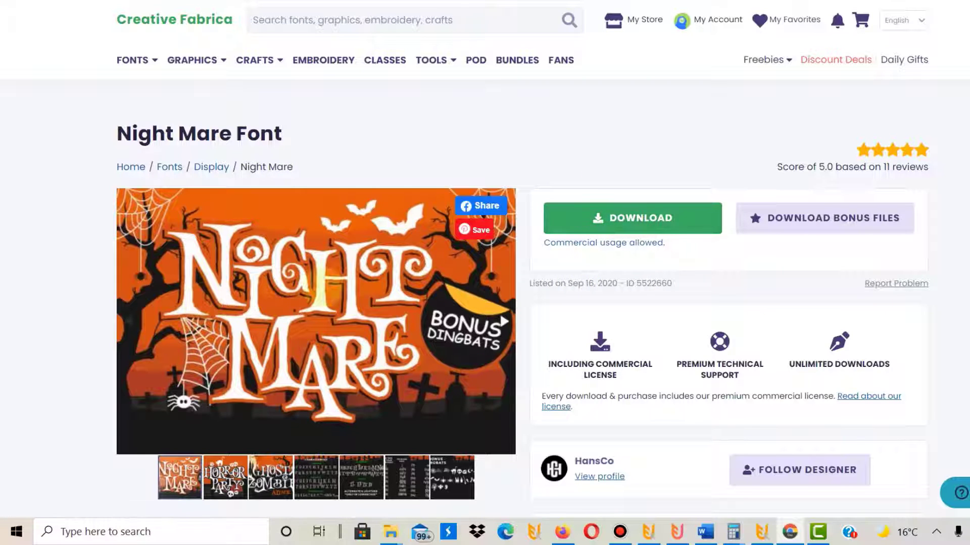
left_click(653, 218)
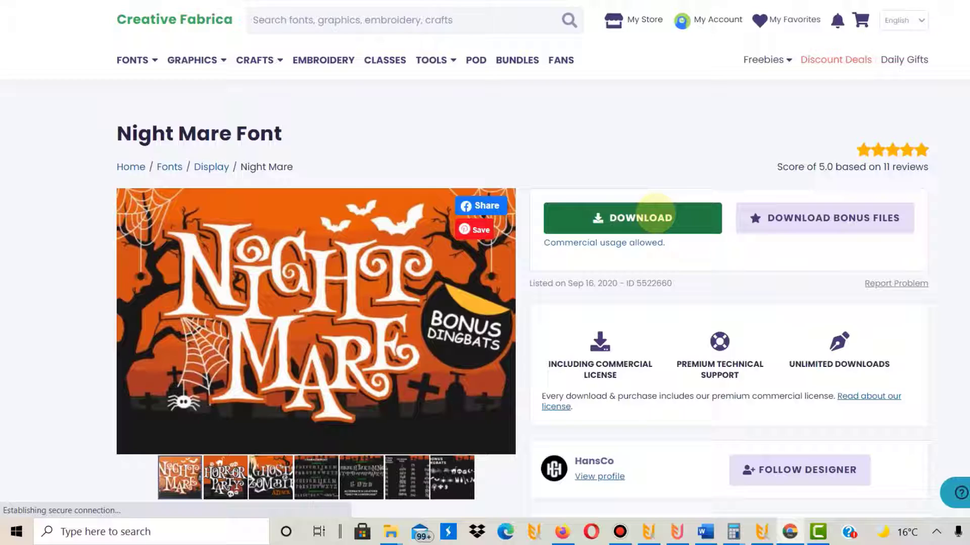
left_click(632, 218)
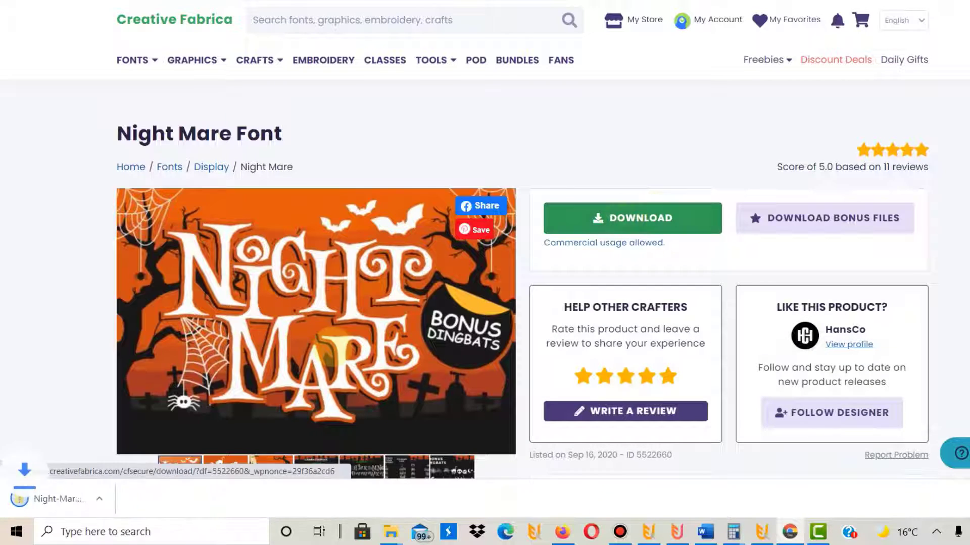
left_click(632, 219)
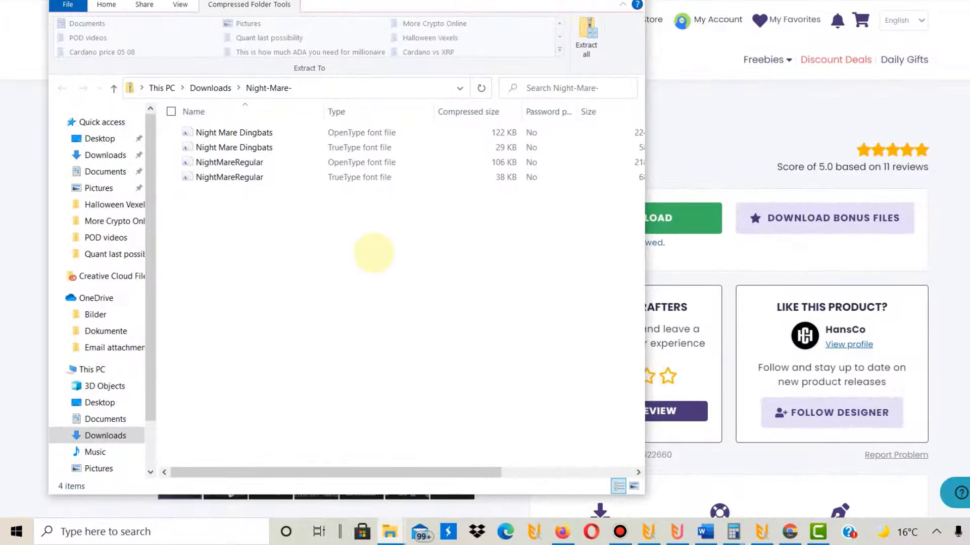
mouse_move(259, 202)
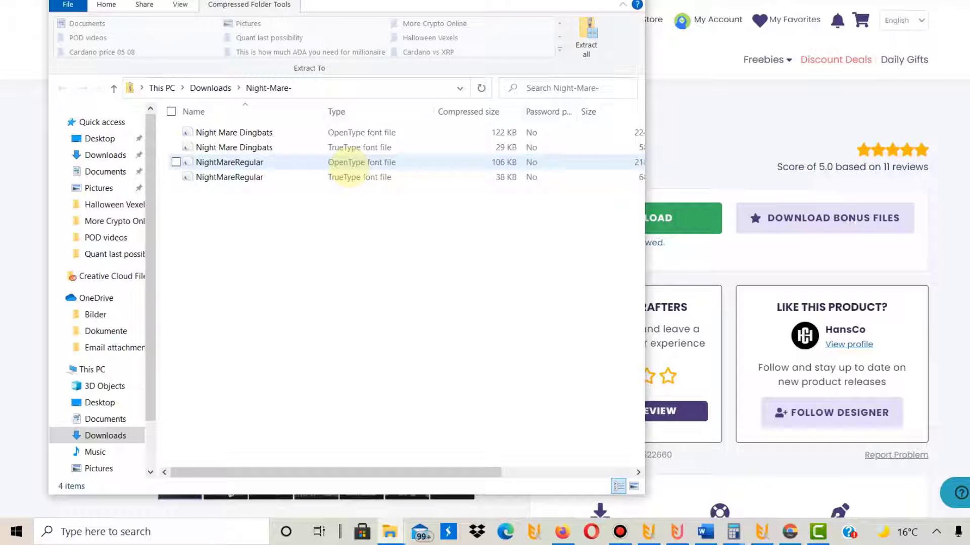
Copy the NightMareRegular TrueType file from the archive into Downloads\fonts.
left_click(368, 269)
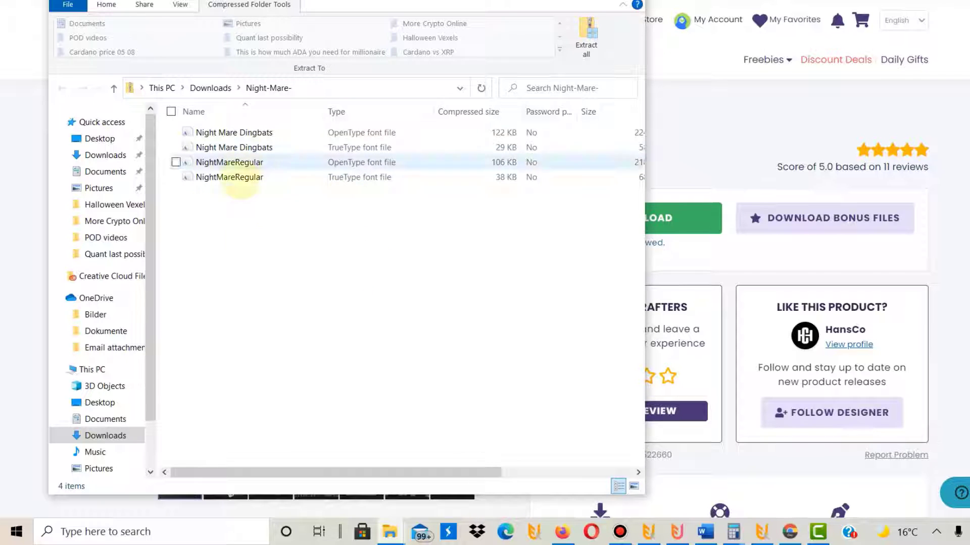
left_click(230, 178)
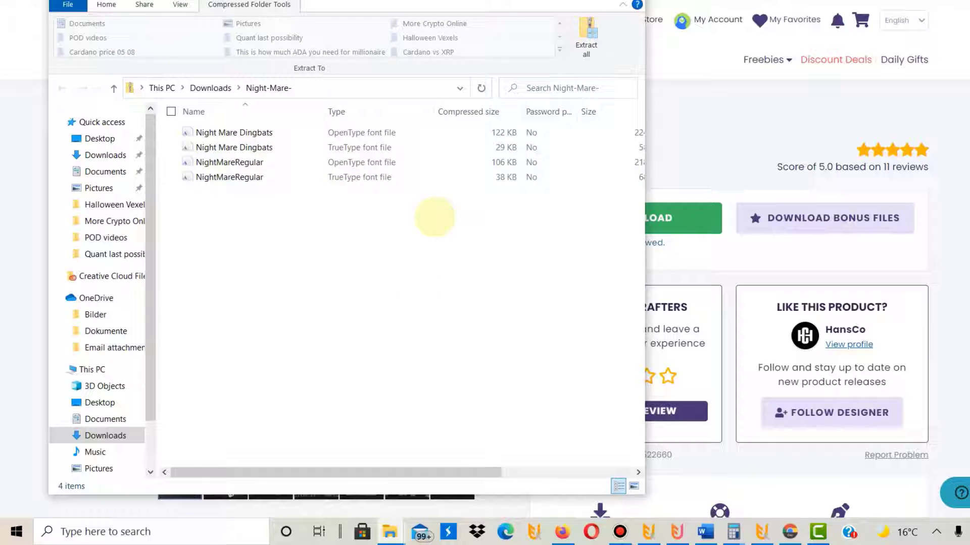
mouse_move(413, 193)
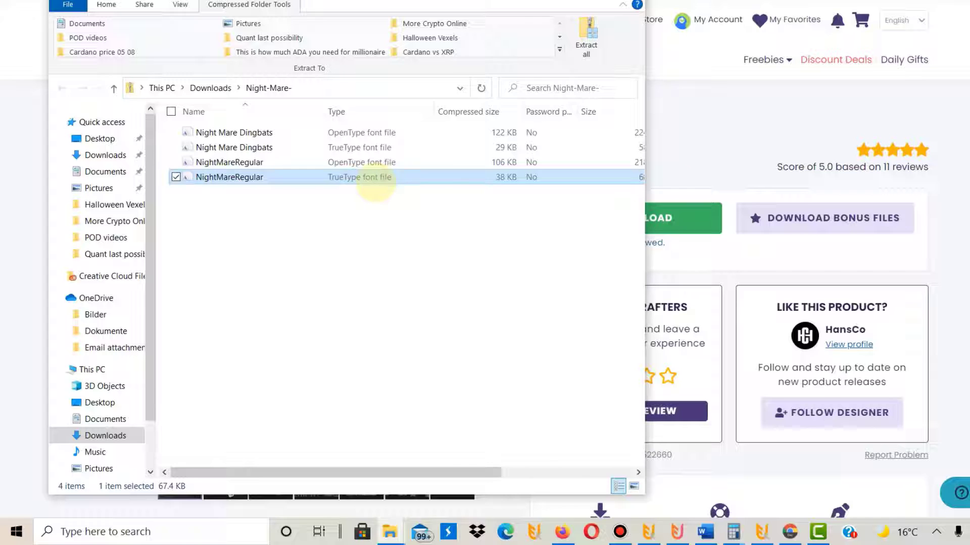
mouse_move(498, 187)
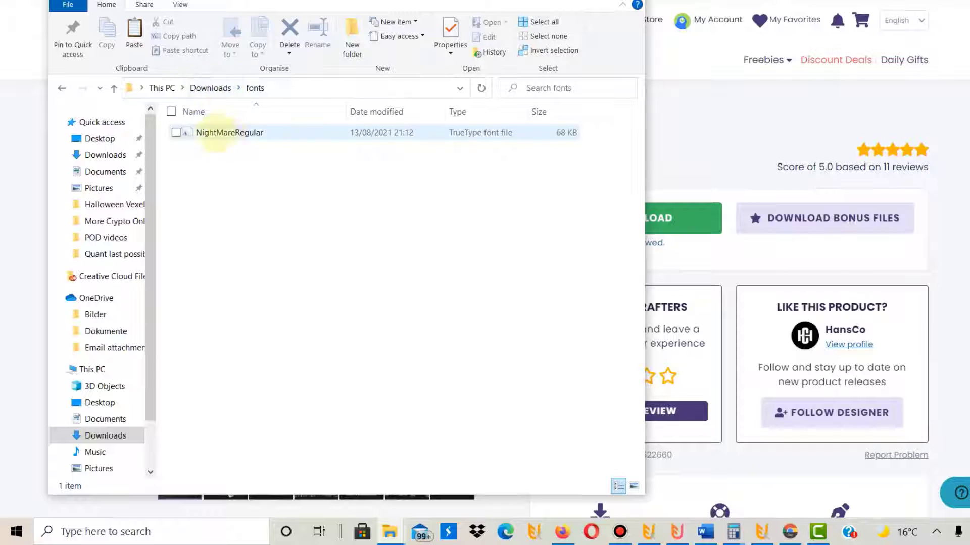
left_click(200, 182)
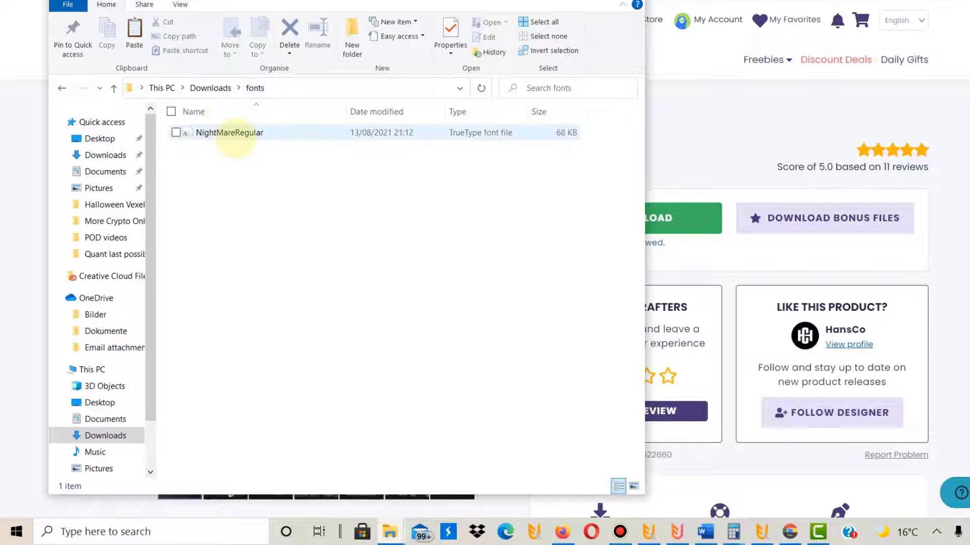
mouse_move(236, 134)
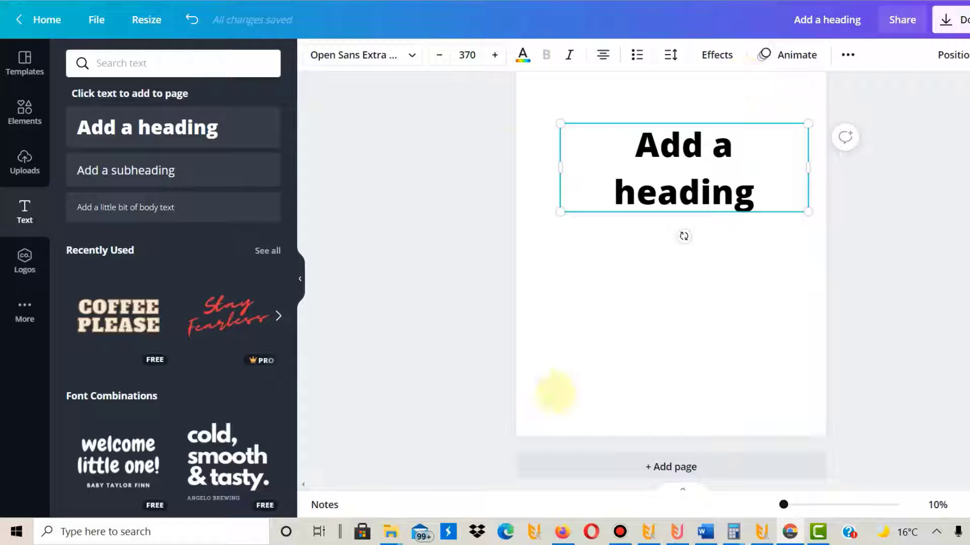
mouse_move(762, 454)
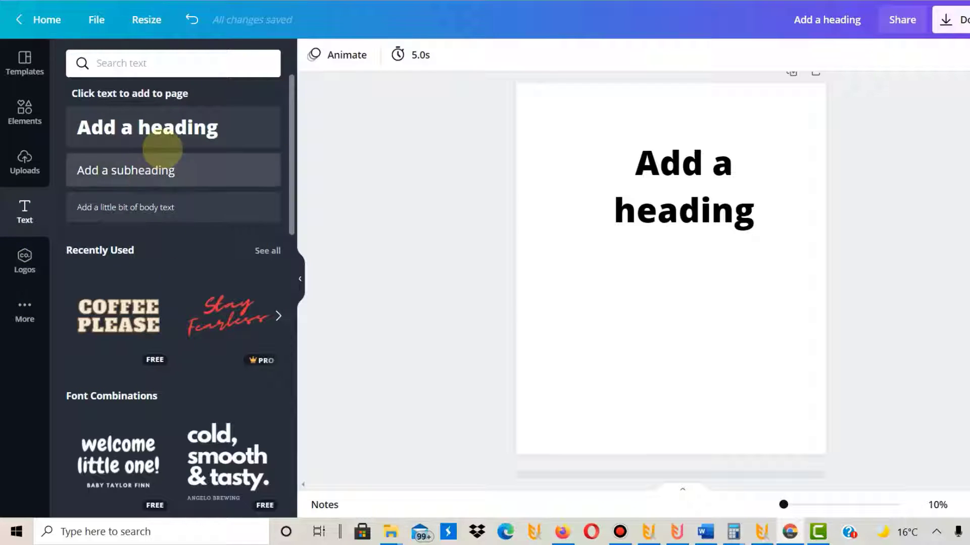
Select the 'Add a heading' text and scroll its font list to Uploaded fonts.
left_click(684, 185)
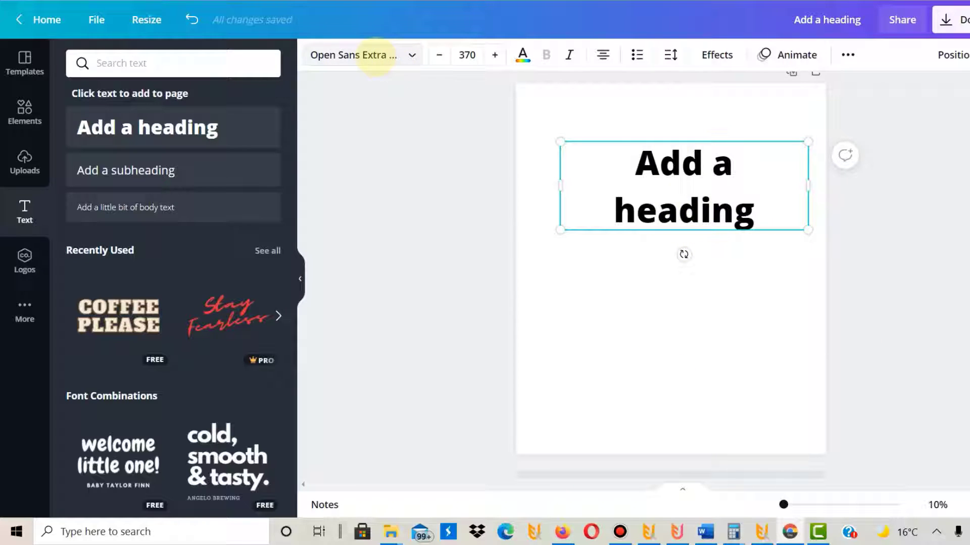
left_click(361, 55)
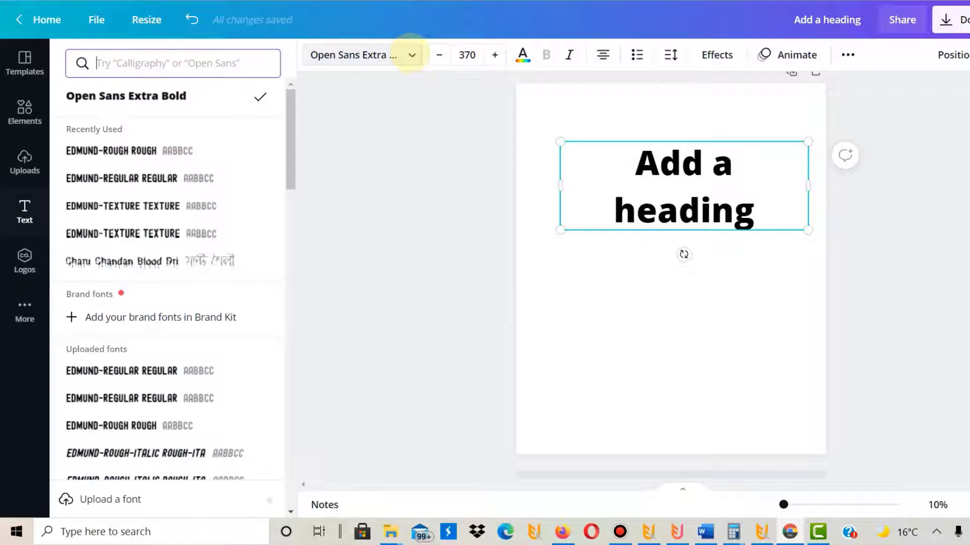
scroll("down", 3)
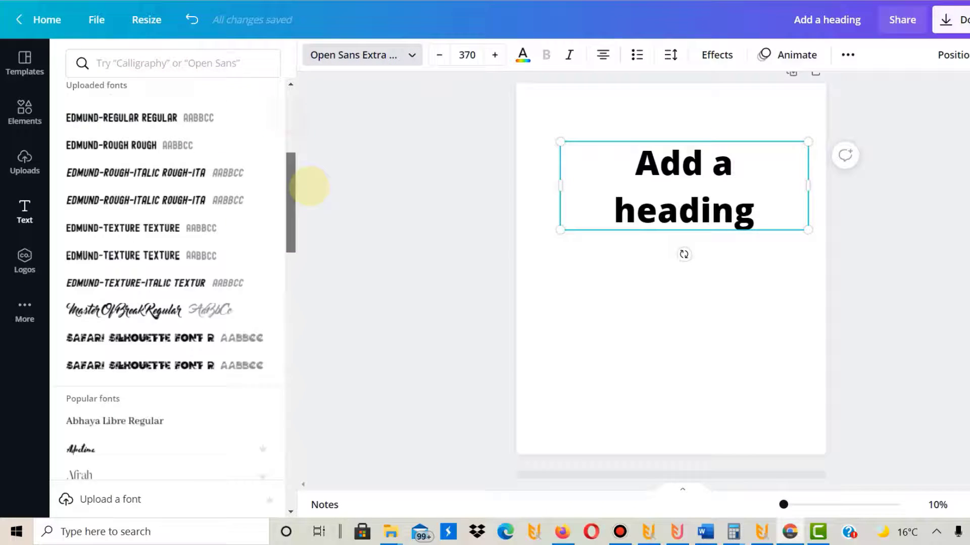
scroll("down", 3)
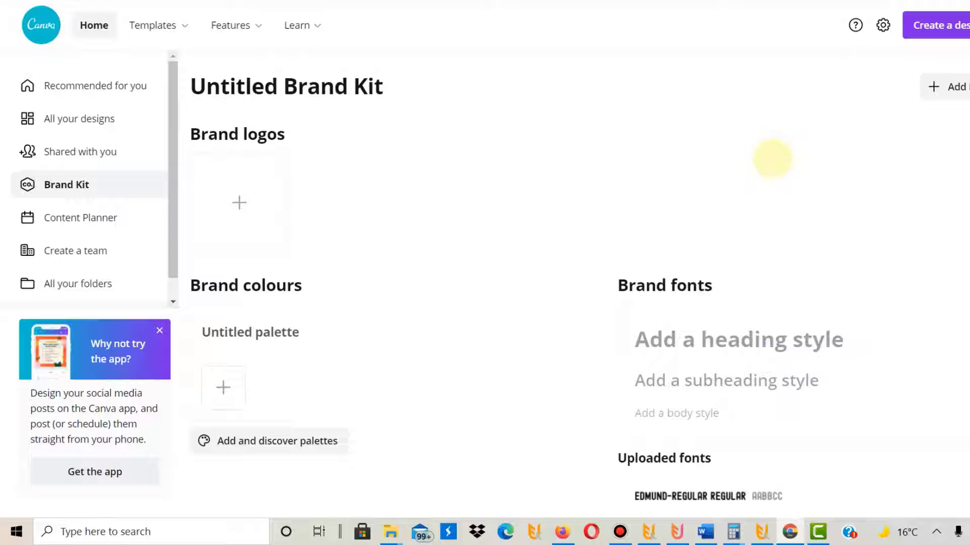
Upload NightMareRegular from Downloads to Brand Kit, confirming 'Yes, upload away!'.
scroll("down", 3)
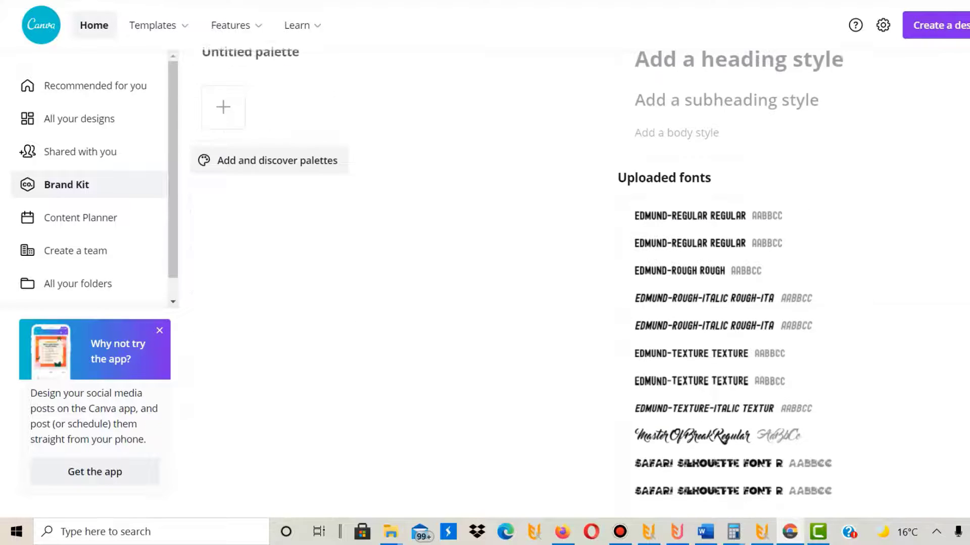
scroll("down", 3)
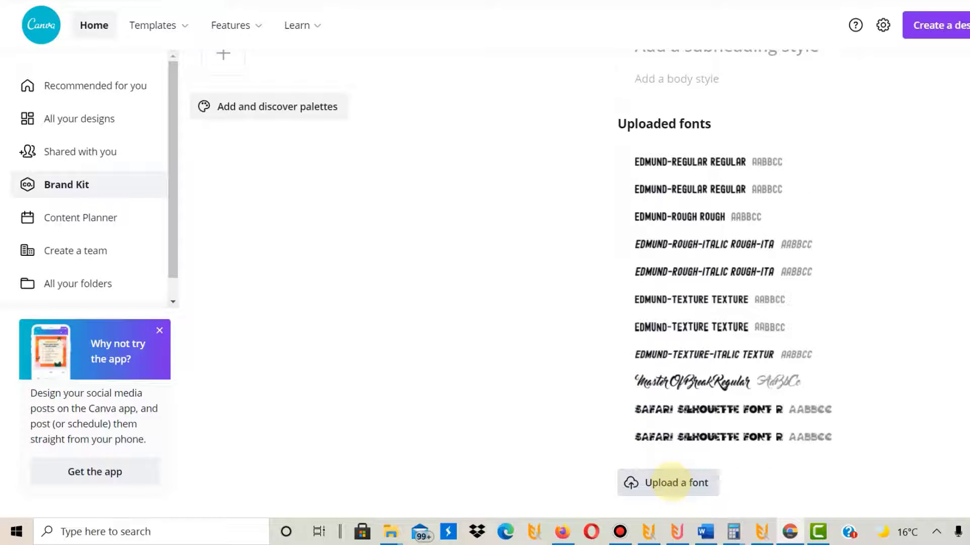
left_click(668, 483)
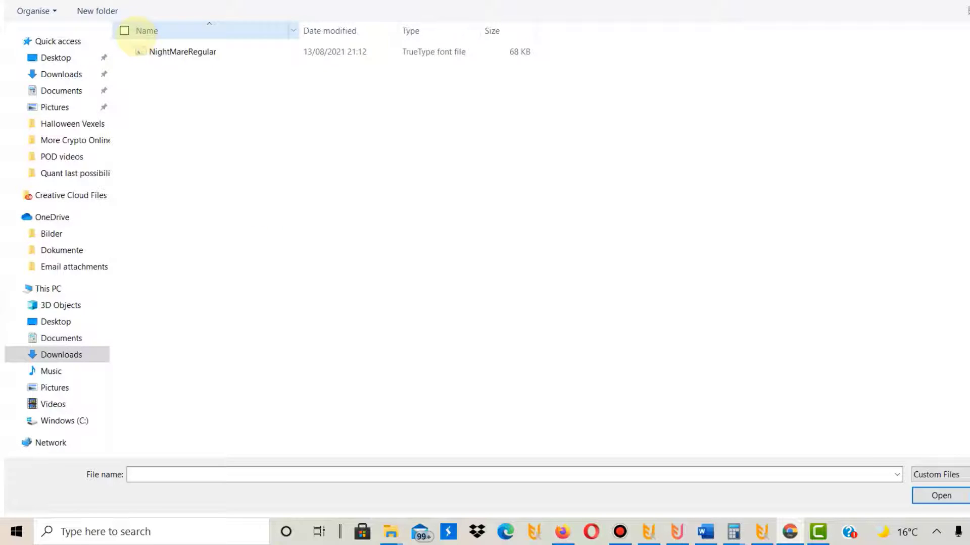
left_click(942, 496)
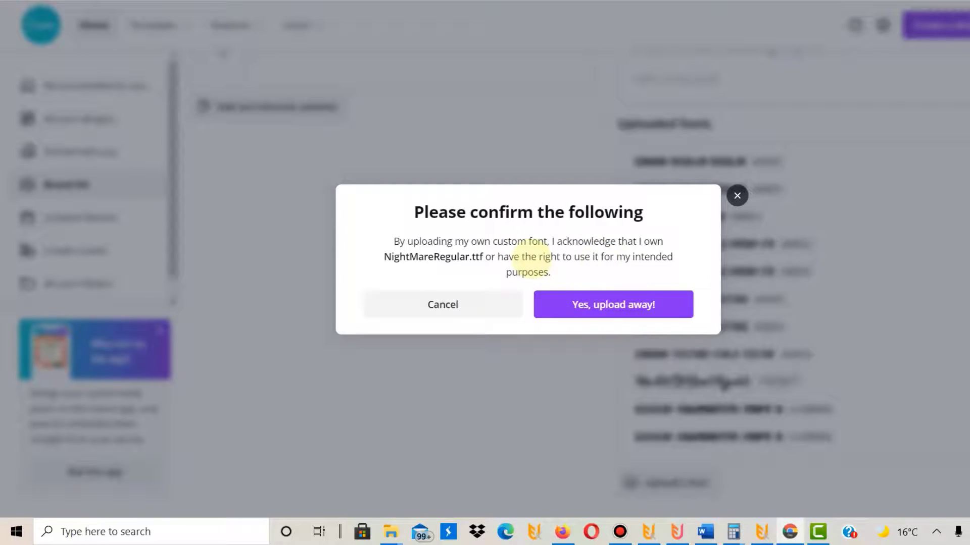
left_click(613, 304)
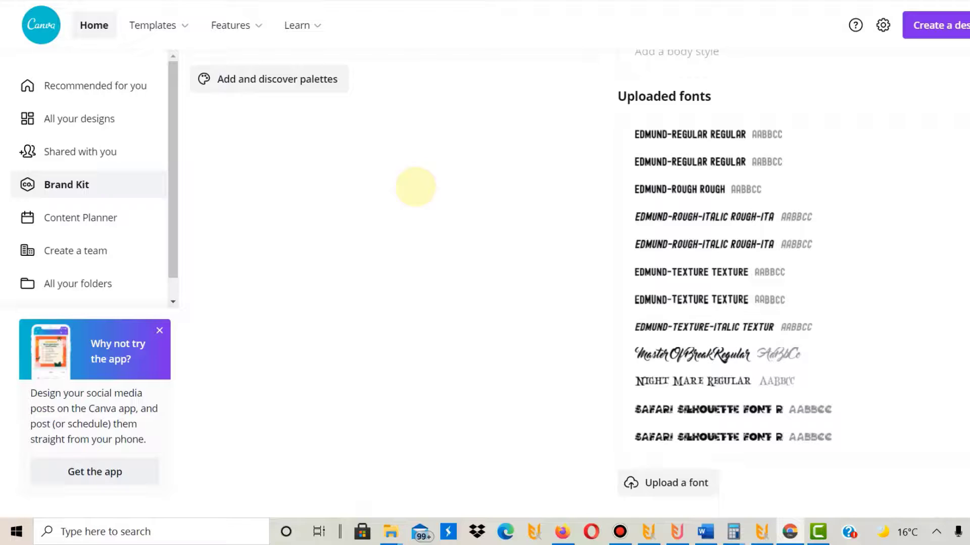
mouse_move(536, 245)
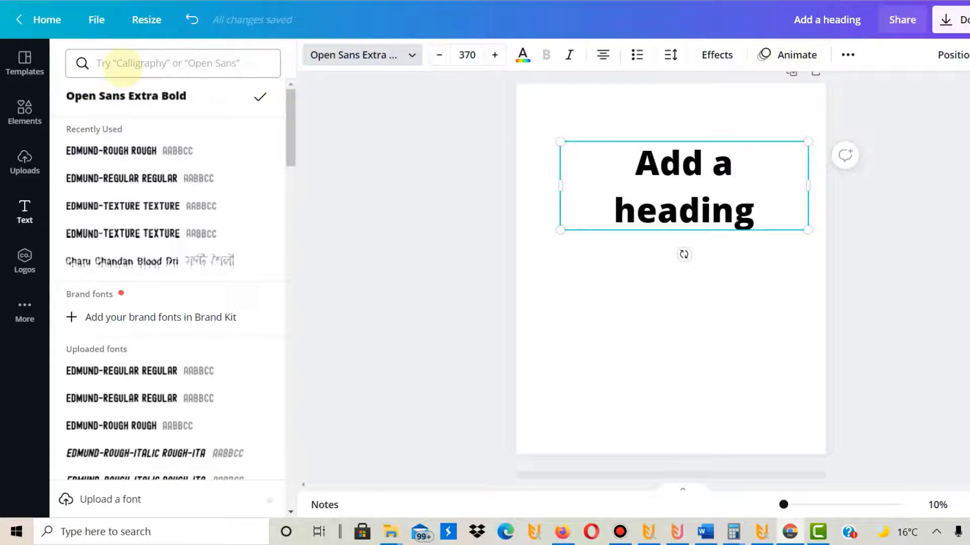
Search fonts for 'night' and apply AyrSaturday Night Script to the heading.
left_click(173, 63)
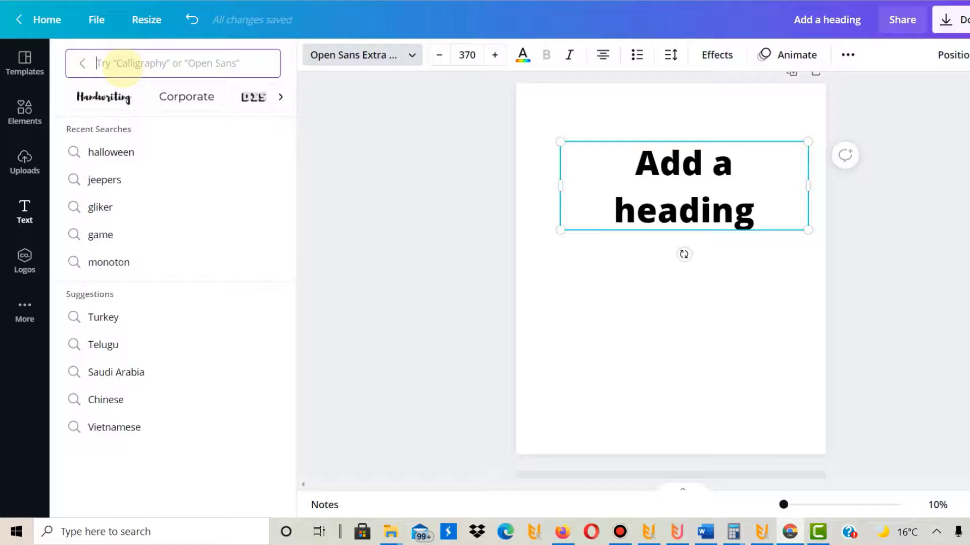
type("night")
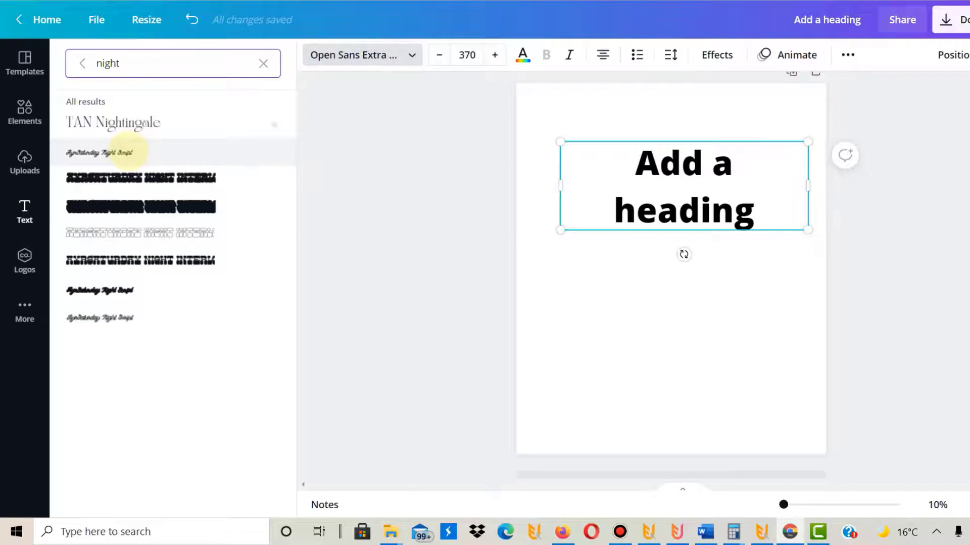
left_click(99, 153)
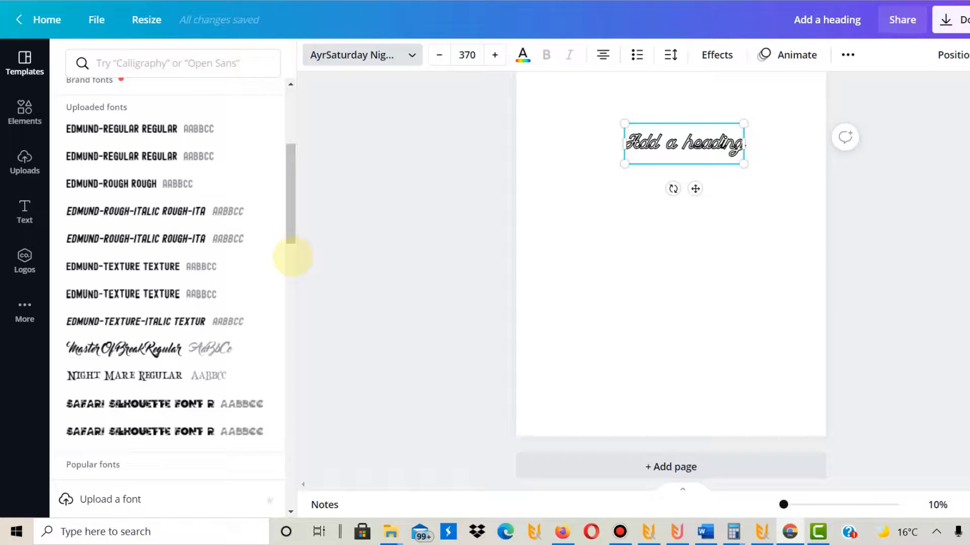
mouse_move(241, 269)
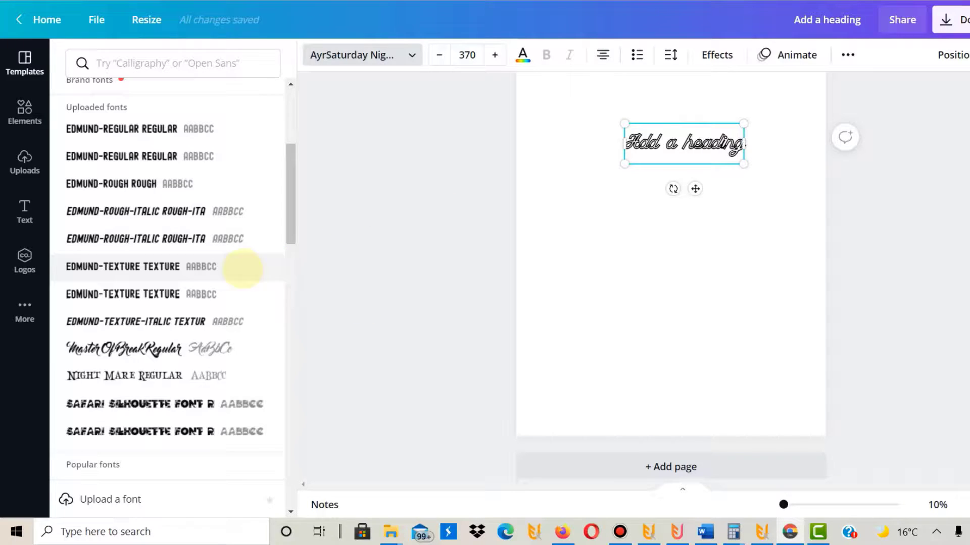
mouse_move(106, 375)
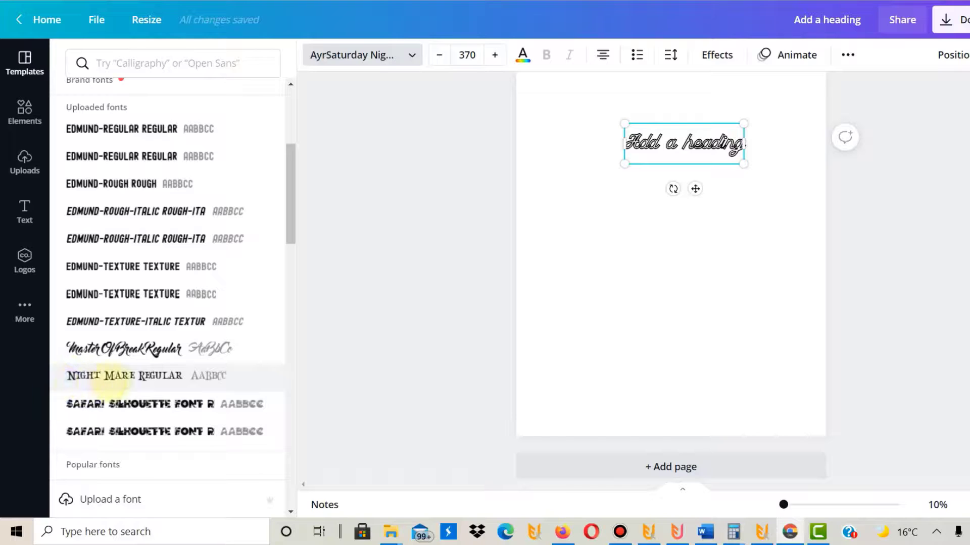
mouse_move(108, 381)
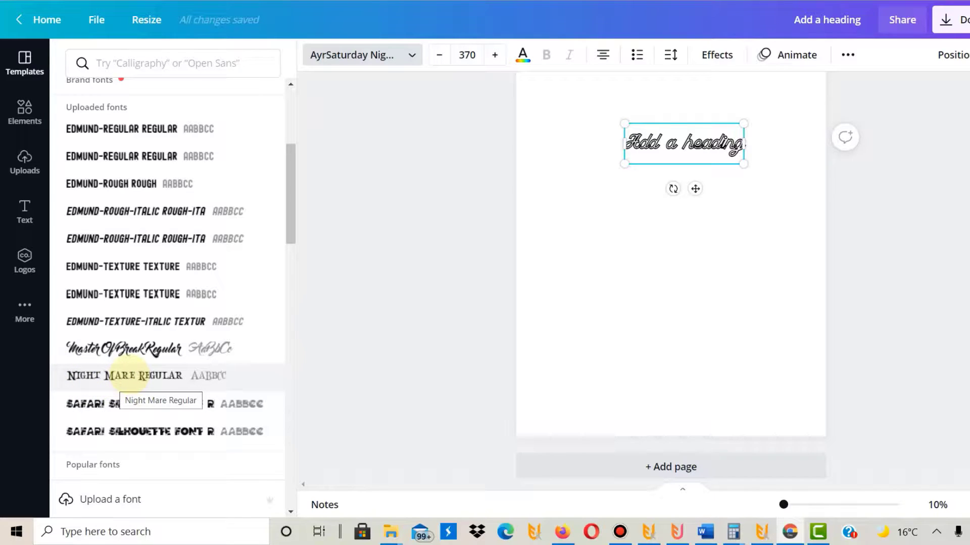
Apply the uploaded Night Mare Regular font to the heading and deselect it.
left_click(121, 376)
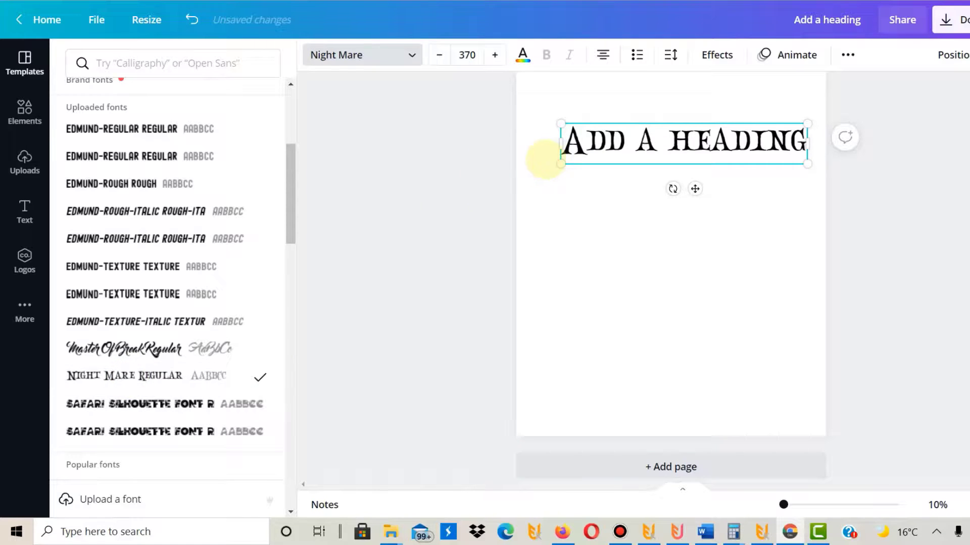
left_click(495, 54)
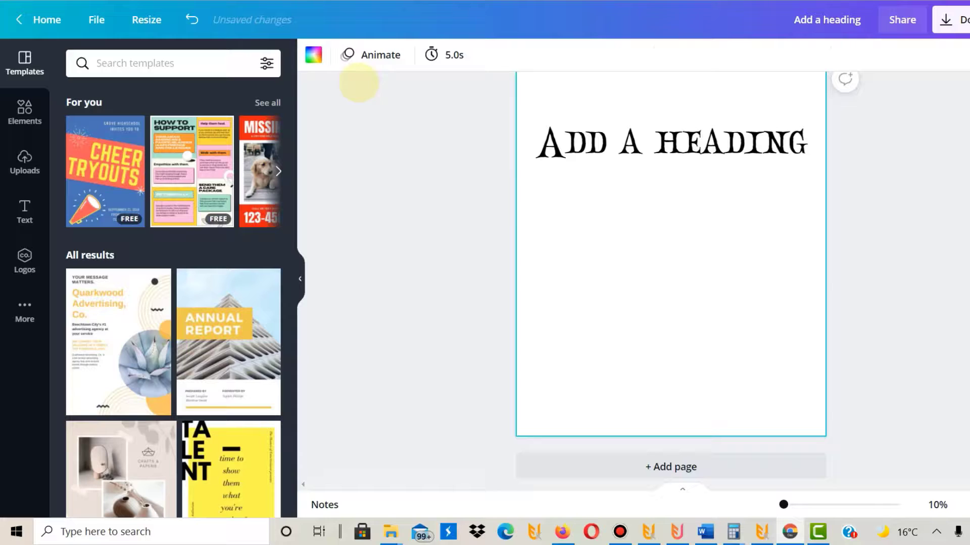
Make the page background black and the heading text red.
left_click(315, 55)
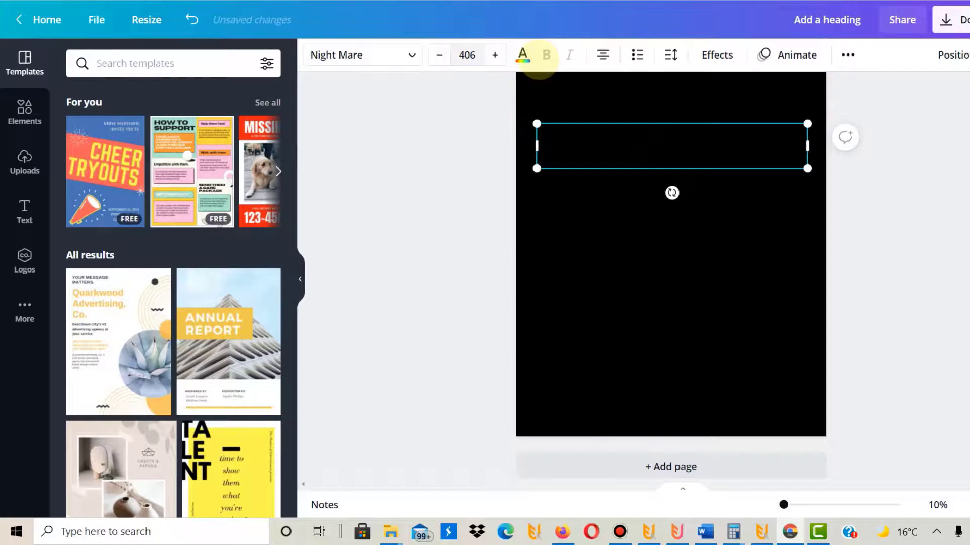
left_click(522, 55)
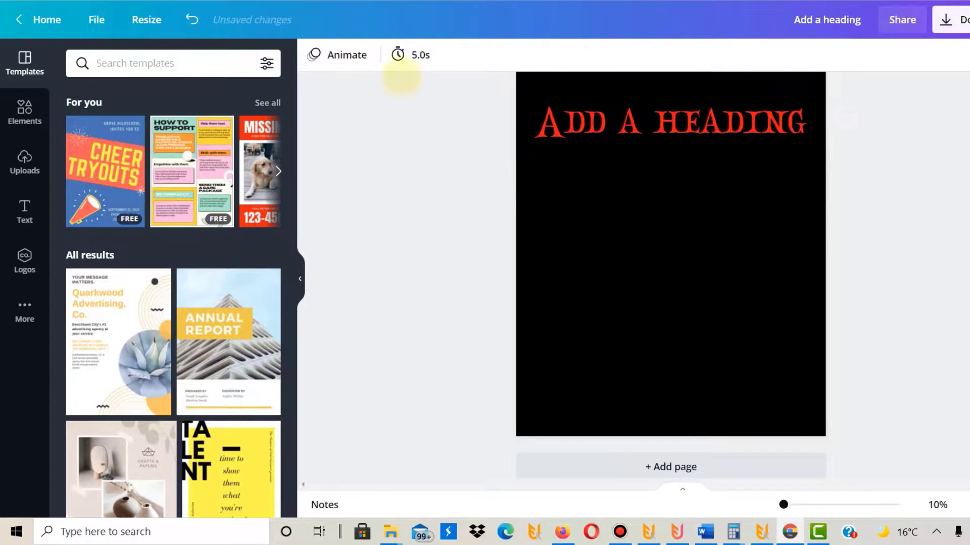
left_click(670, 122)
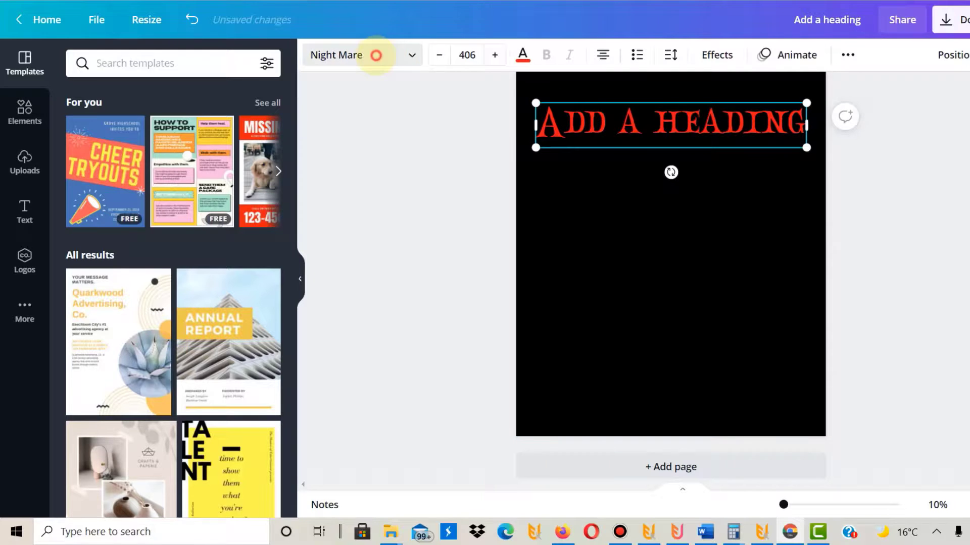
left_click(361, 54)
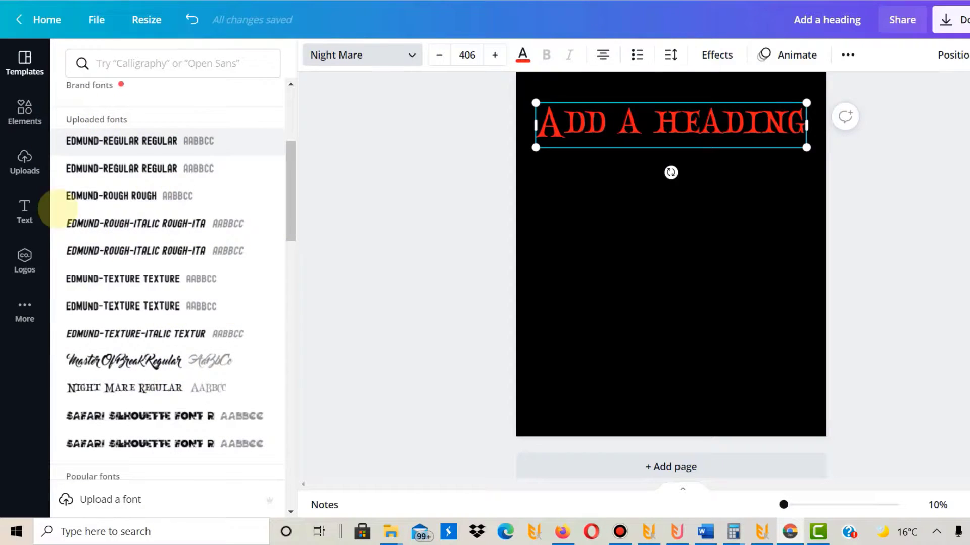
mouse_move(454, 319)
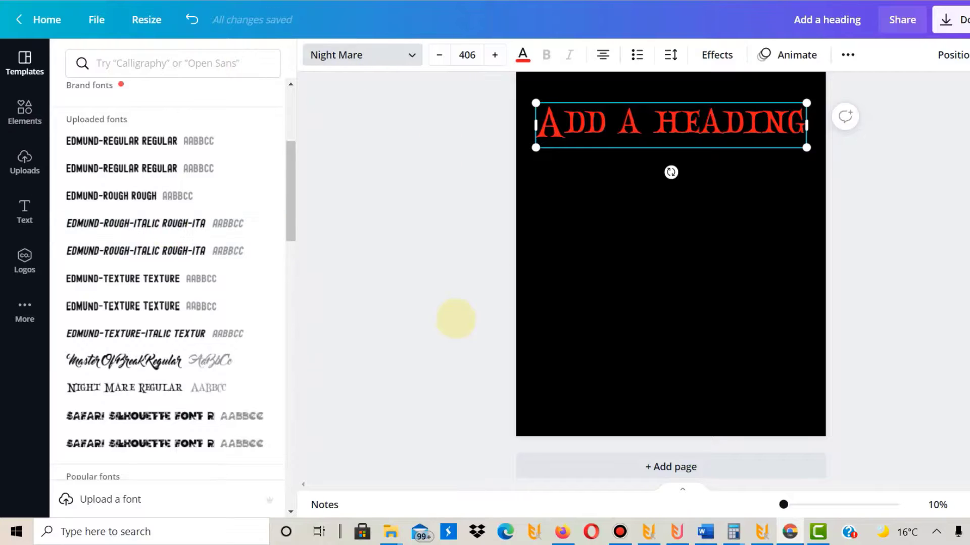
mouse_move(439, 417)
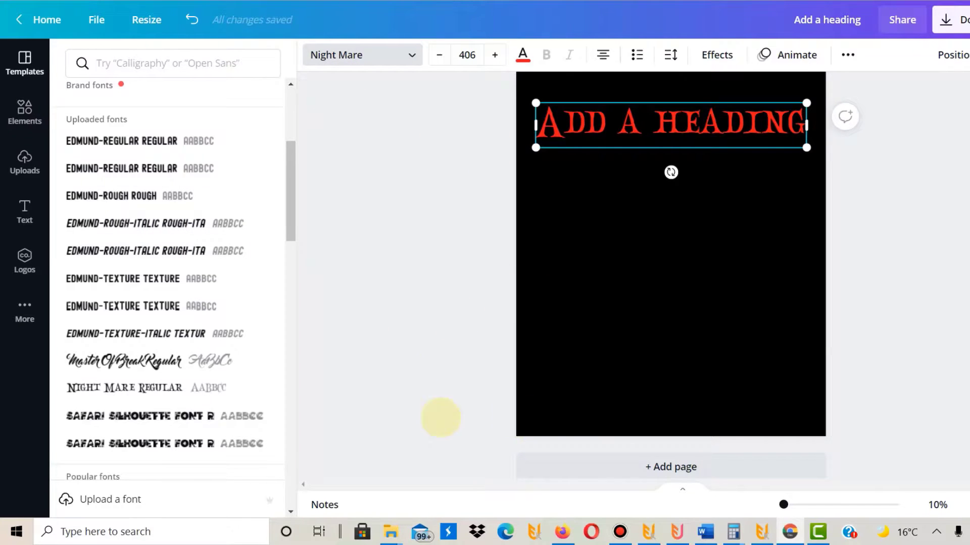